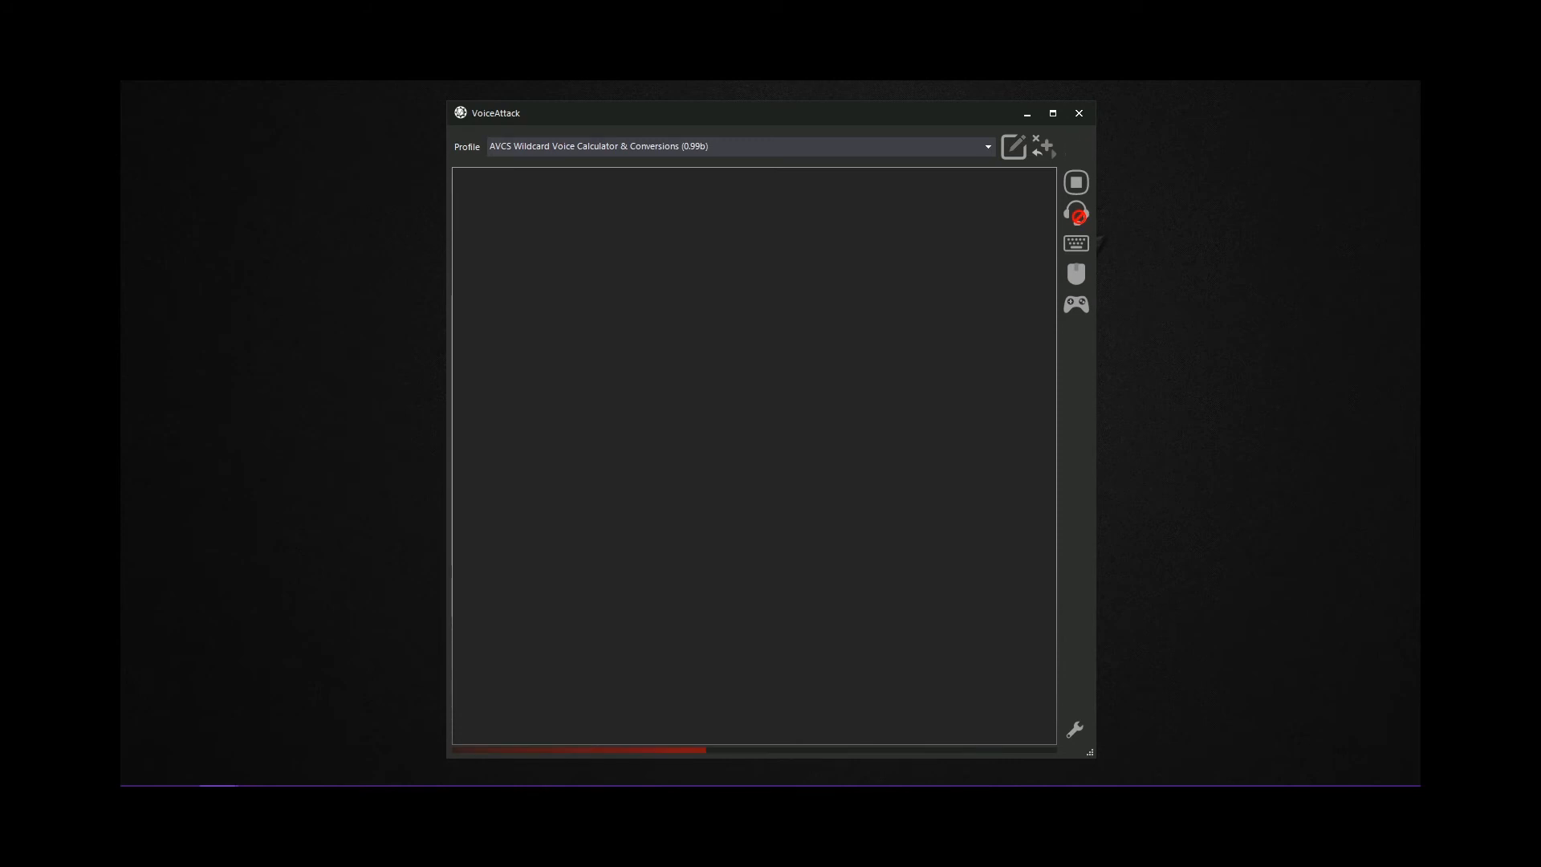
Enable listening so spoken arithmetic like ten divided by two gets recognized and logged
{"action": "left_click", "coordinate": [1075, 213]}
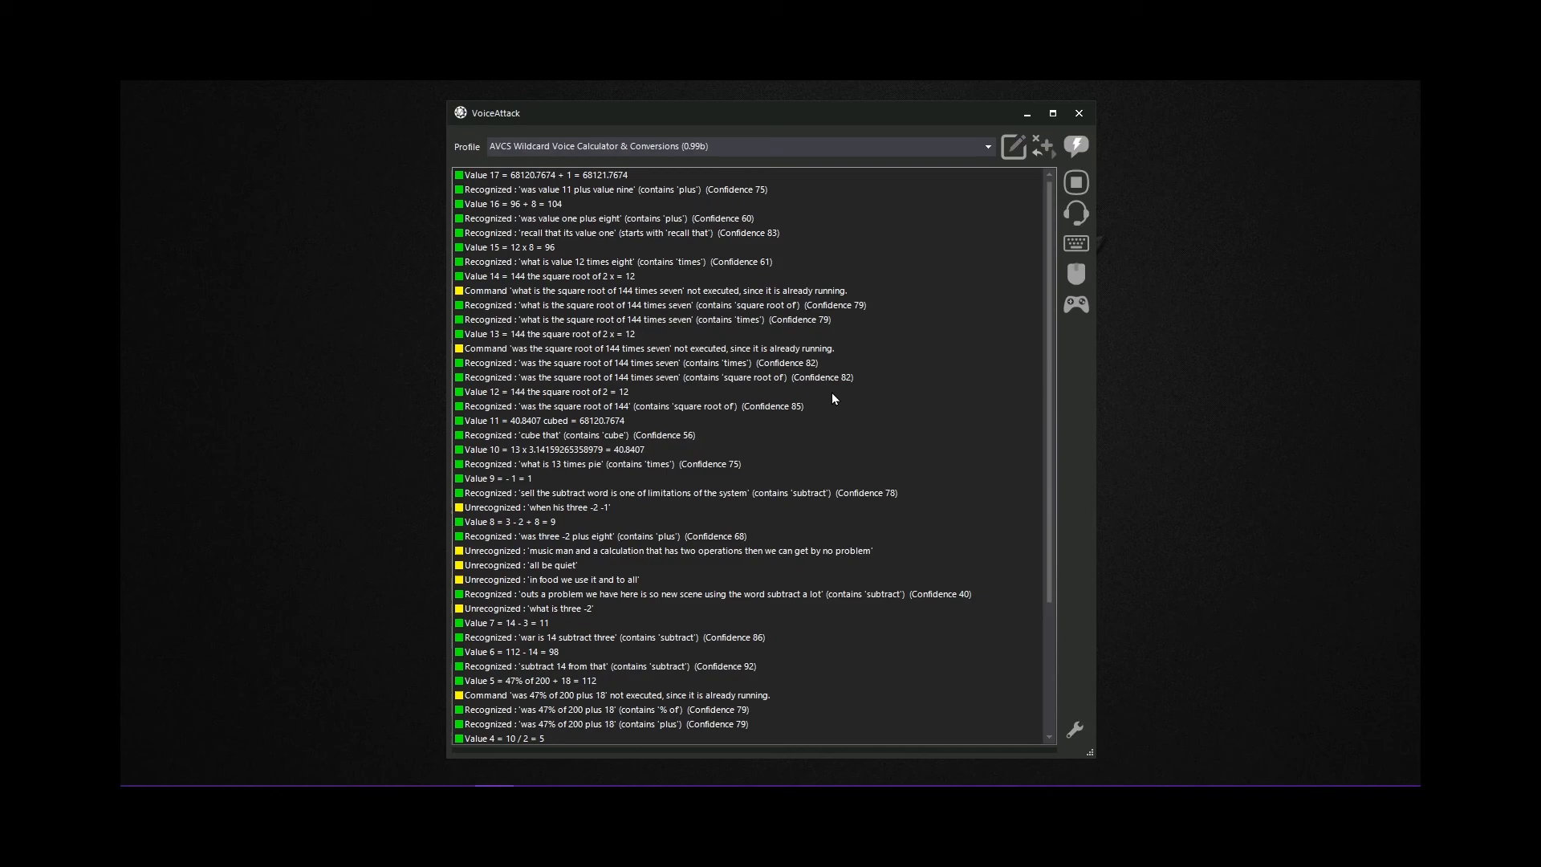
{"action": "mouse_move", "coordinate": [833, 398]}
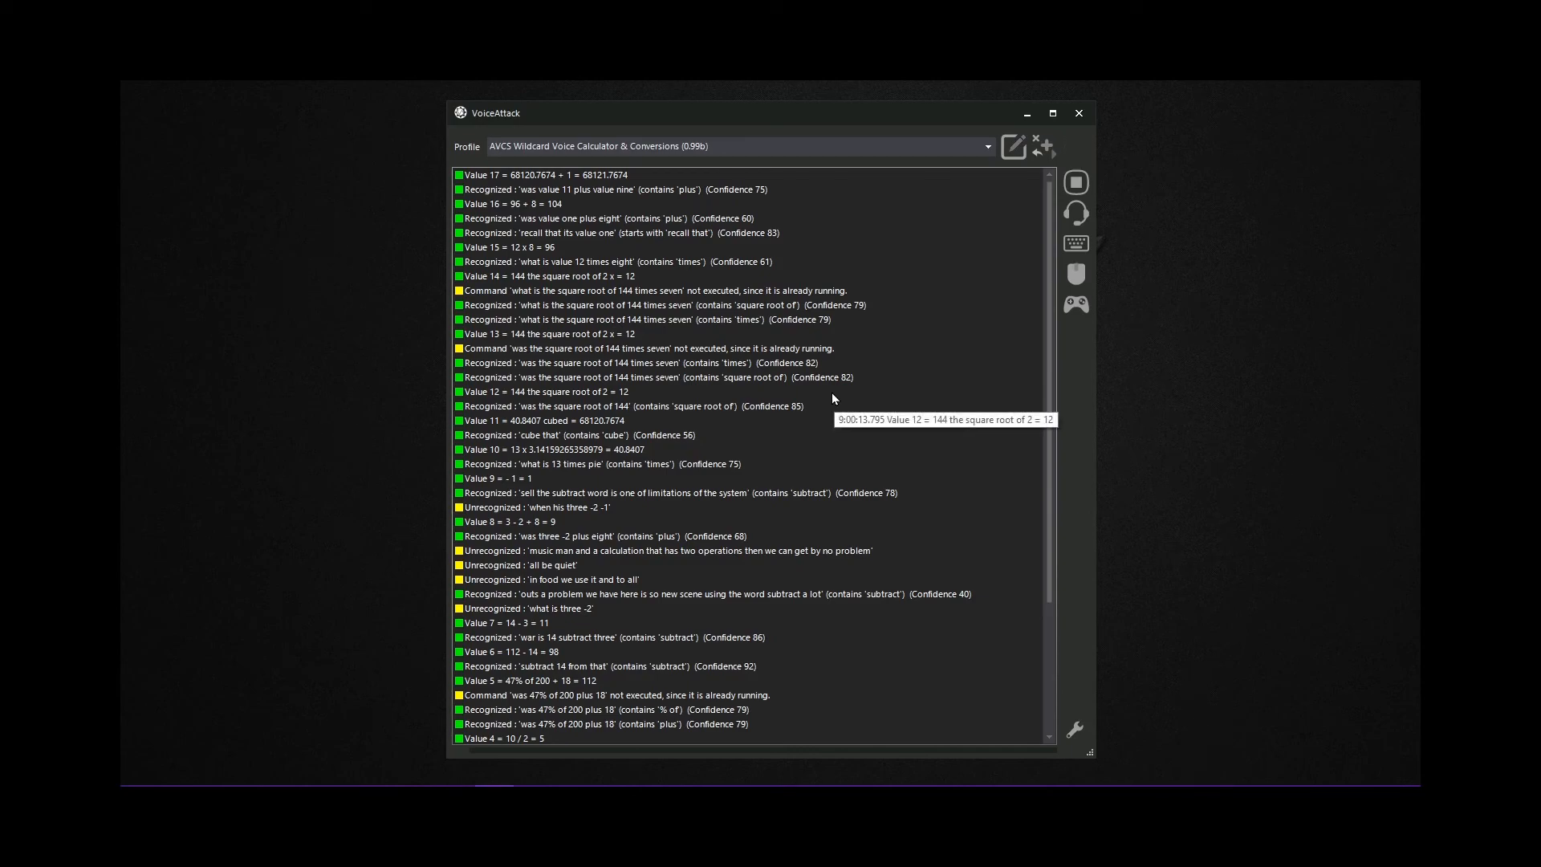
{"action": "mouse_move", "coordinate": [833, 400]}
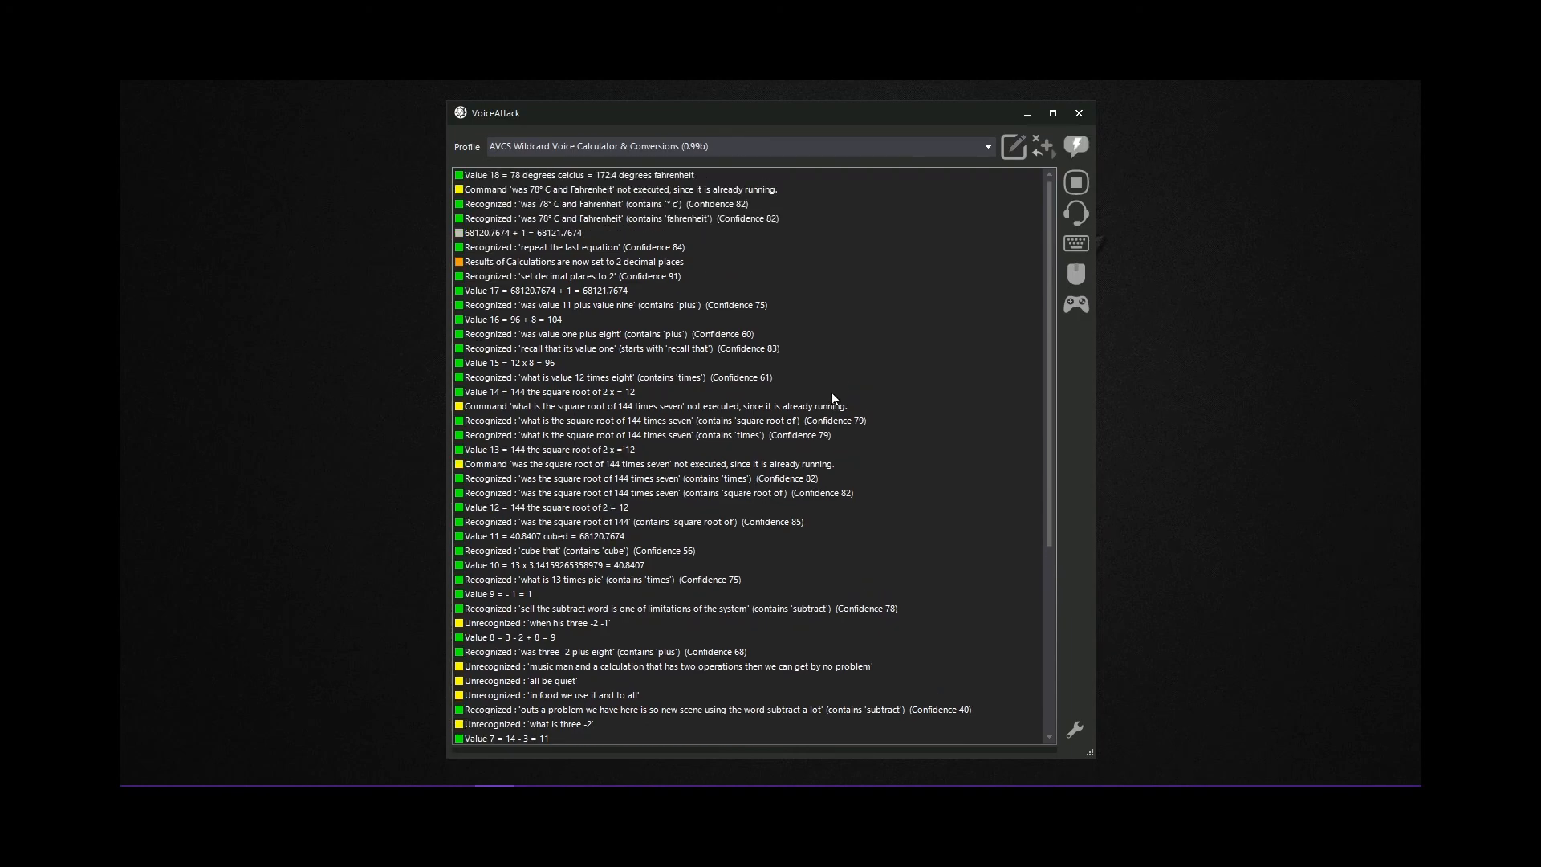
Review the logged Celsius-to-Fahrenheit and 2000 ft/s to mph conversions and the history request
{"action": "scroll", "scroll_direction": "down", "scroll_amount": 3}
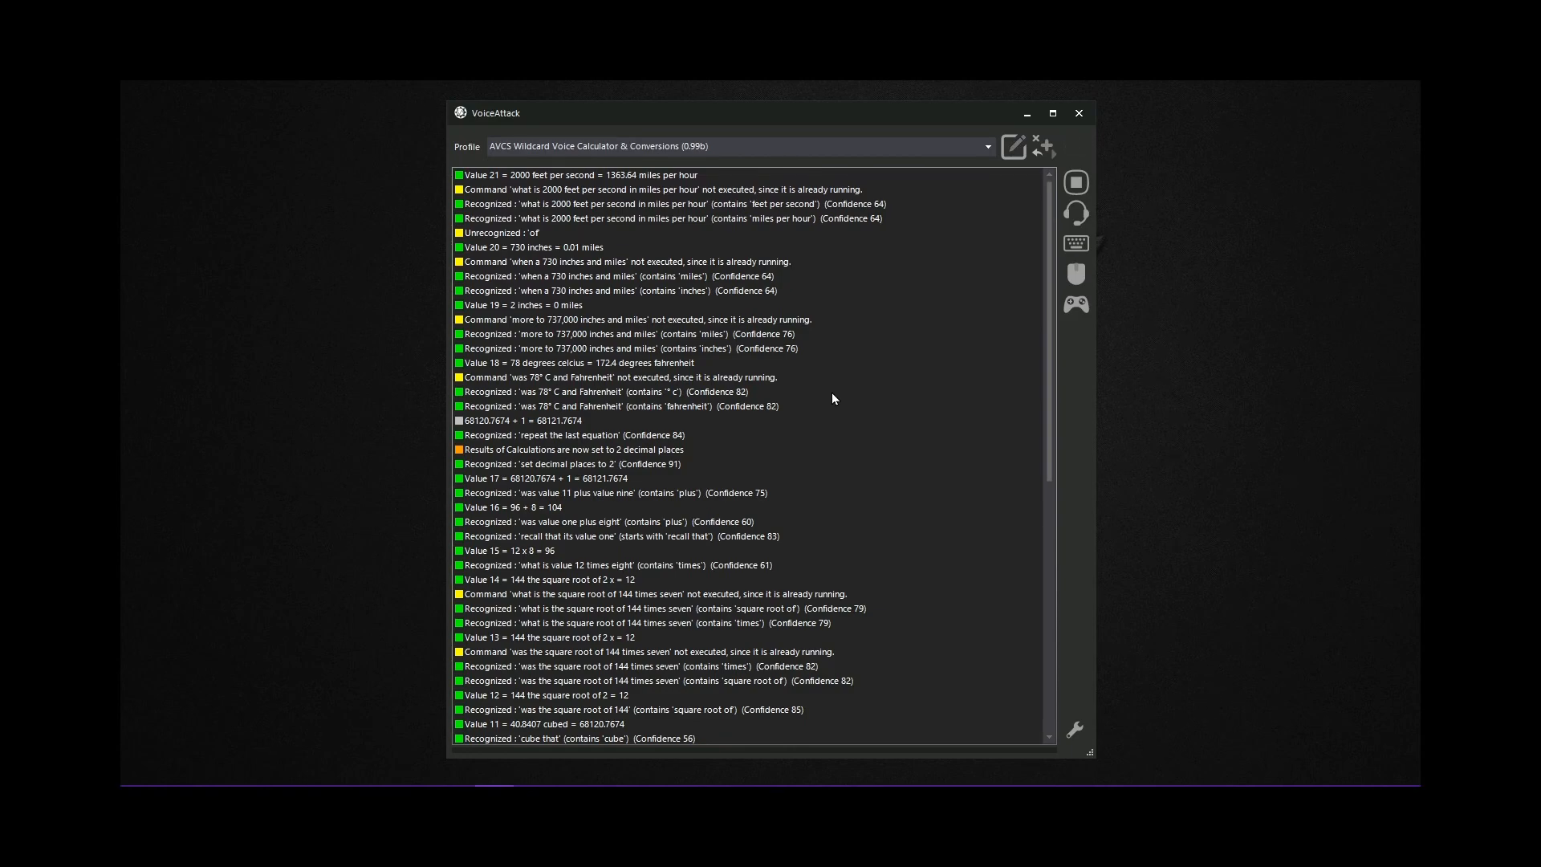
{"action": "left_click", "coordinate": [1075, 146]}
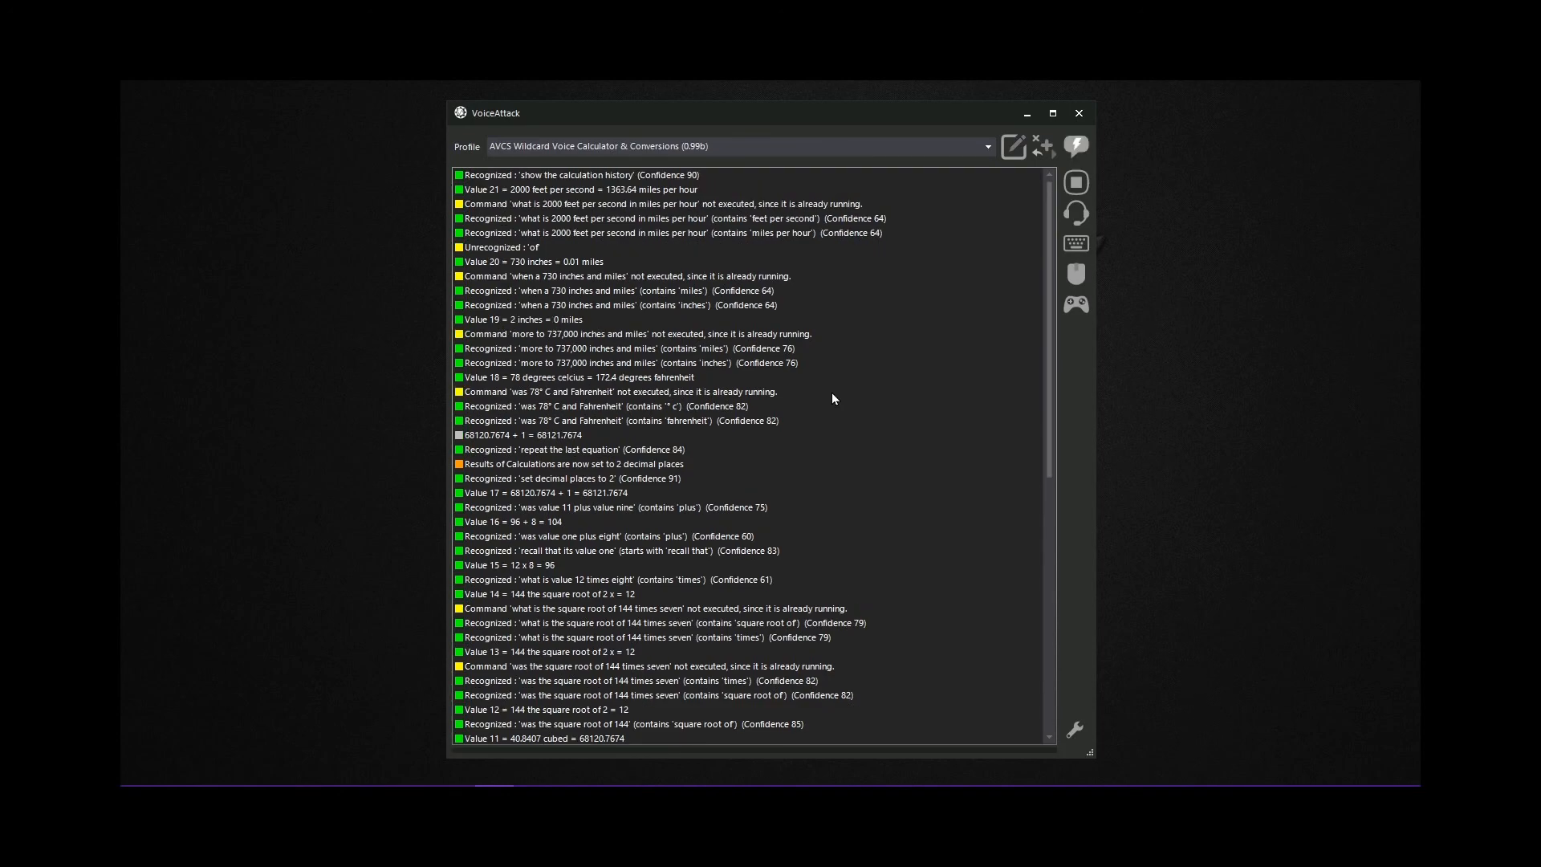